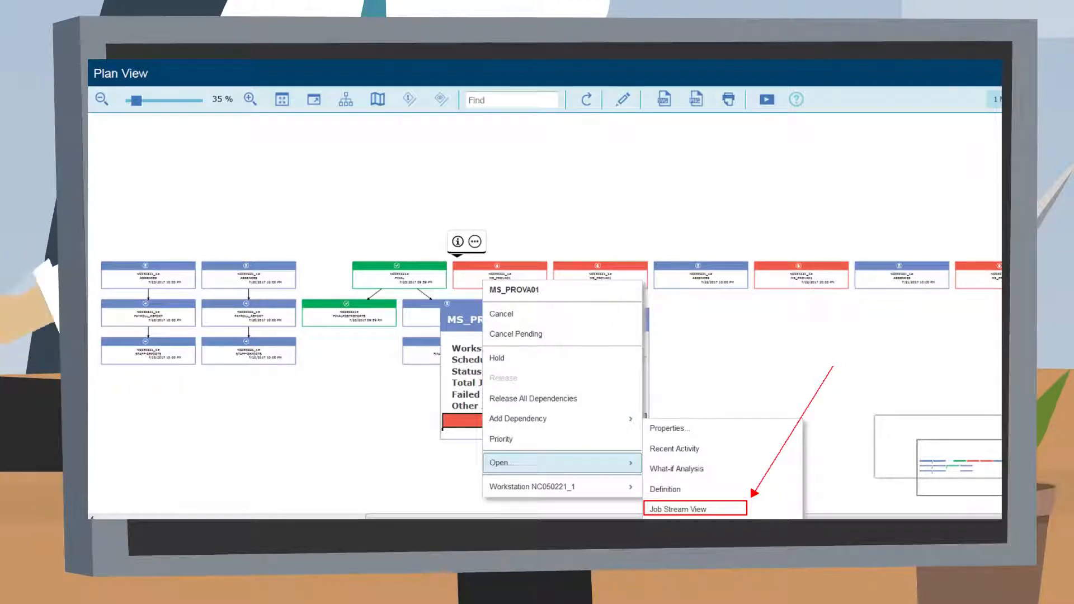
- Open the Job Stream View showing the ABSENCES and PAYROLL_REPORT job streams
click(678, 509)
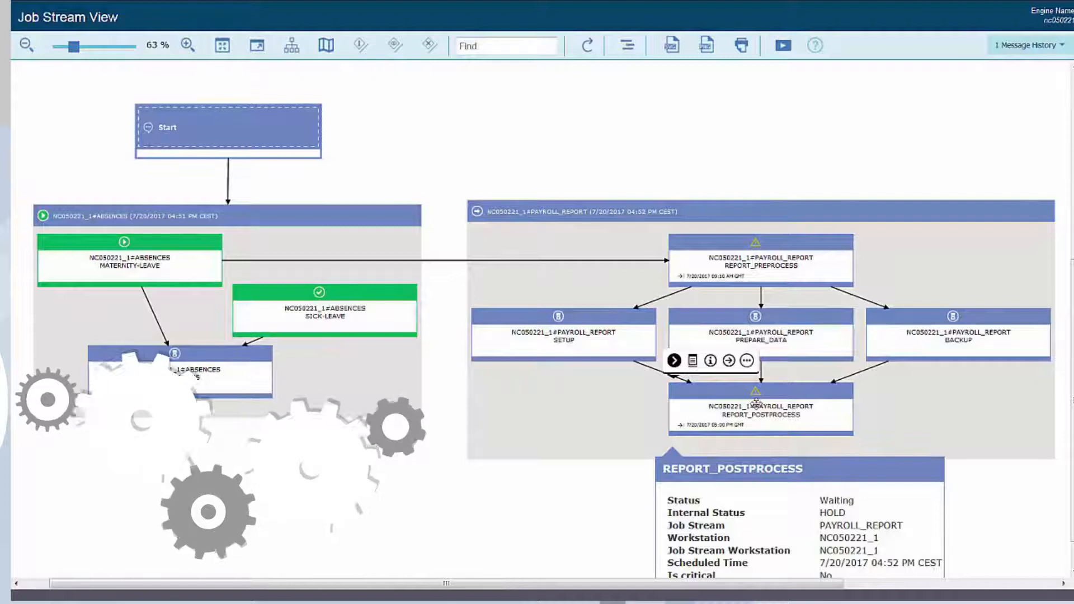
- Refresh the diagram and load all STAFF-REPORTS jobs, including REPORT-MARKETING, REPORT-SALES and SUMMARY
click(586, 46)
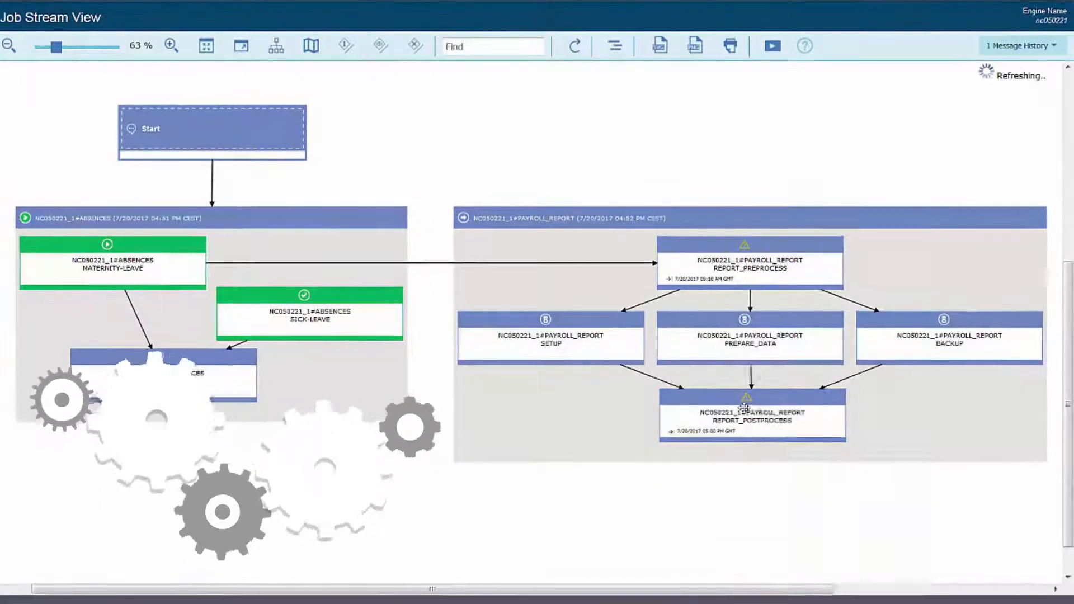
right_click(748, 414)
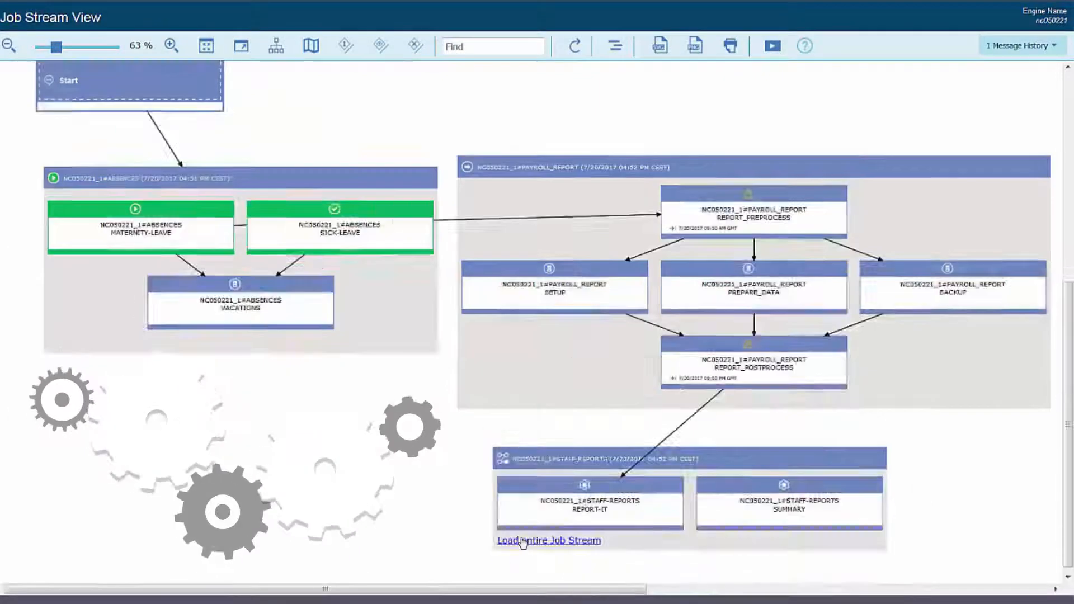
click(548, 540)
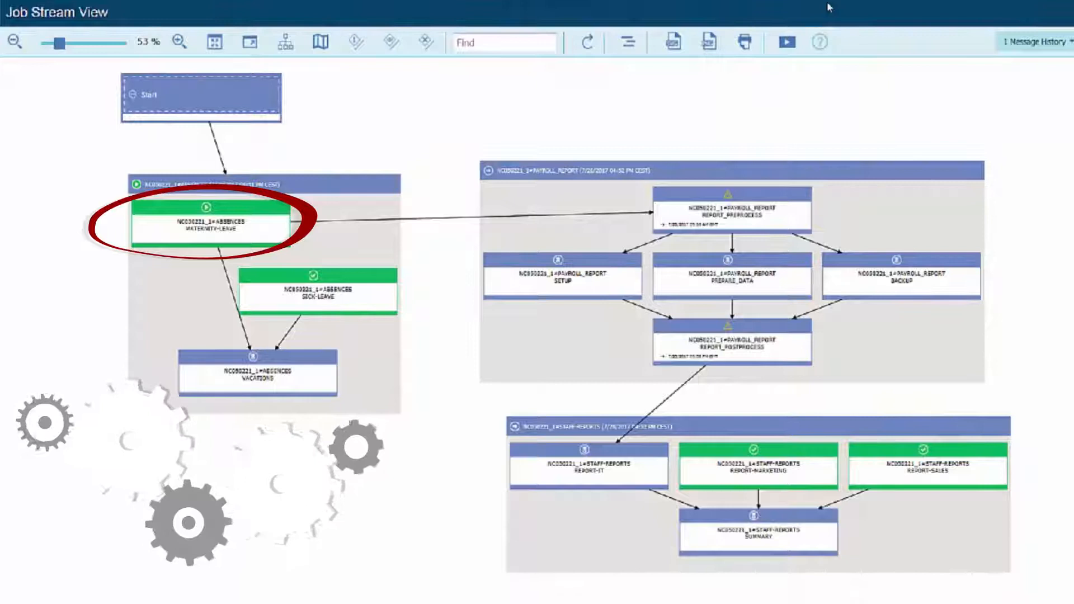
- Open the MATERNITY-LEAVE job's Properties, showing Running status with EXEC internal status
right_click(209, 222)
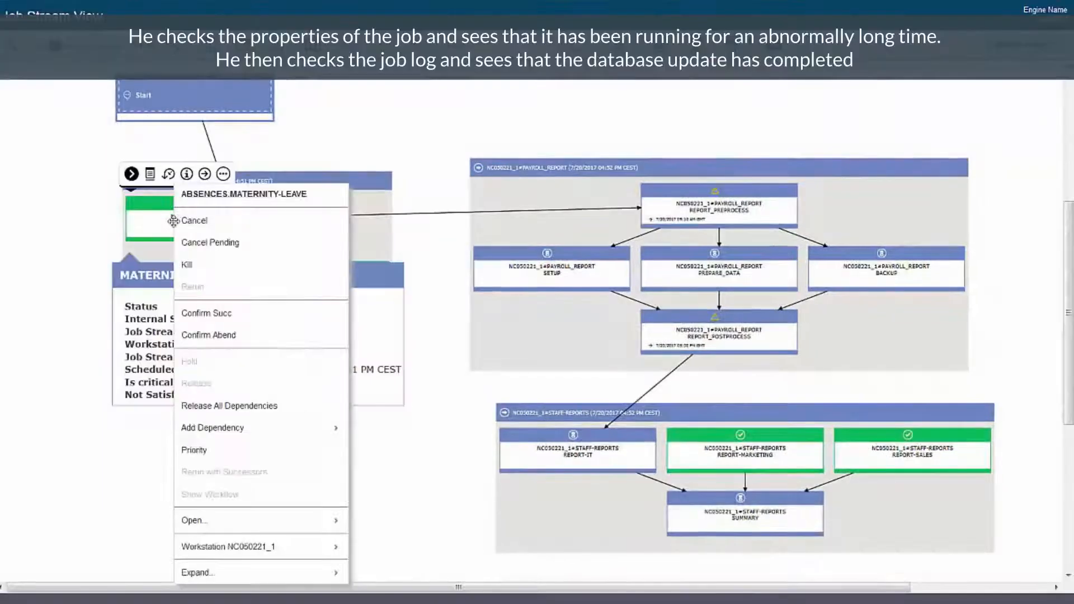
mouse_move(260, 521)
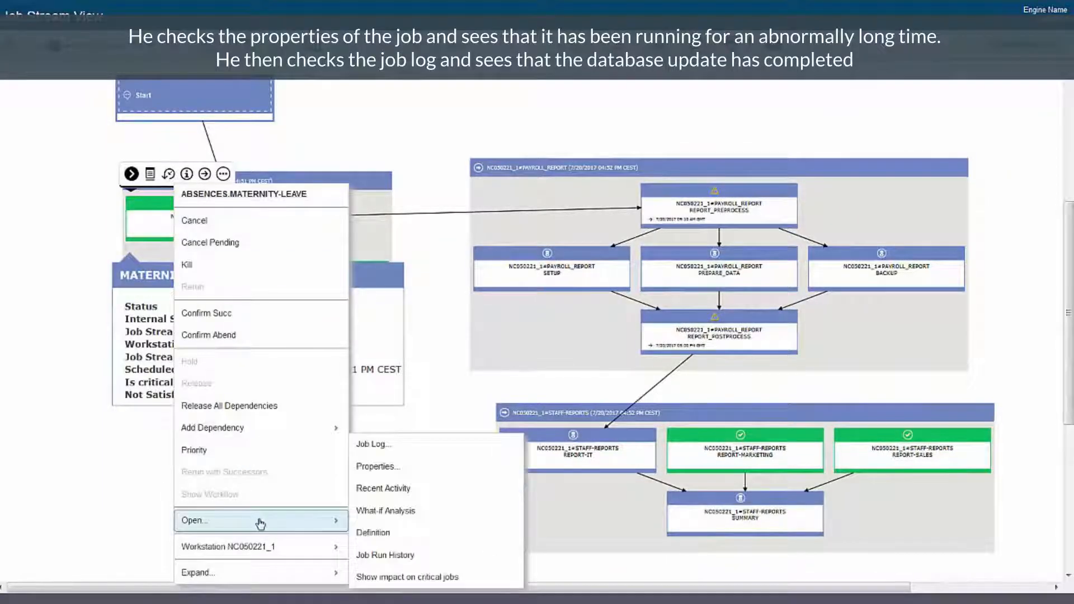
mouse_move(429, 466)
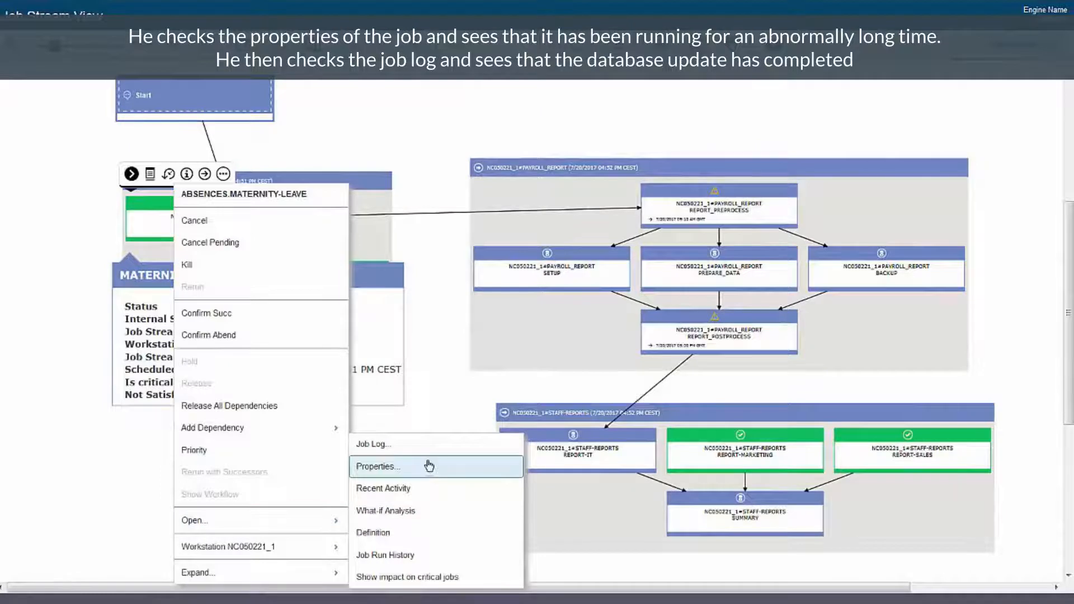
click(377, 466)
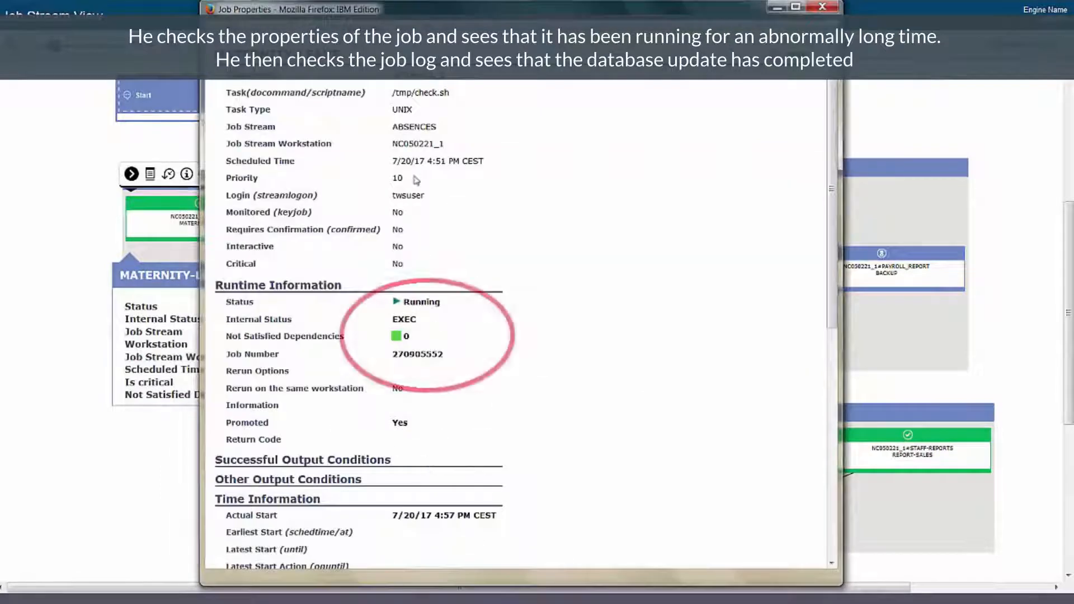
mouse_move(481, 314)
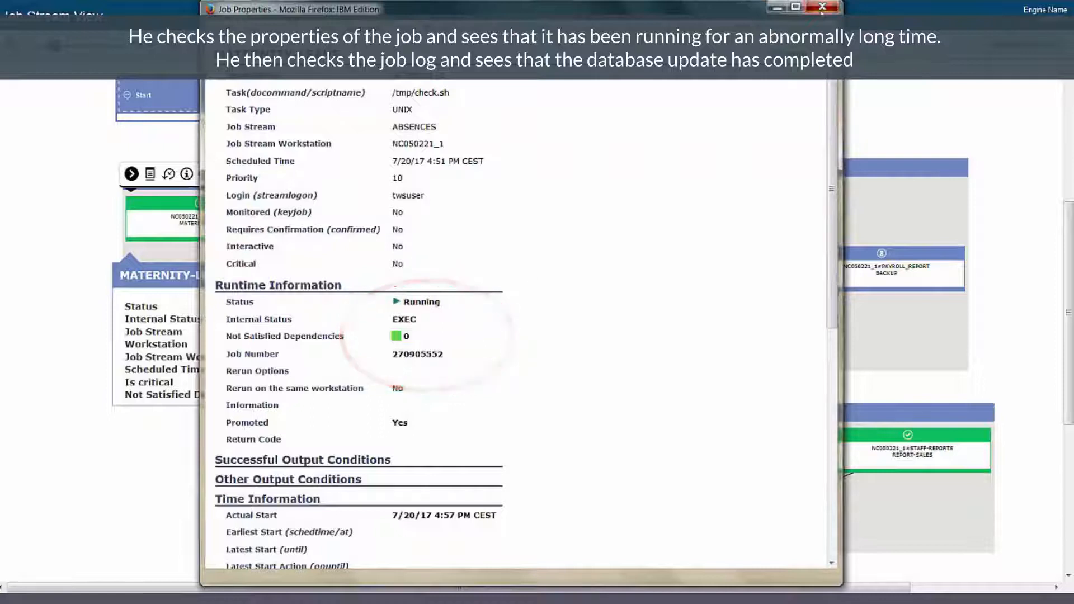
- Check the MATERNITY-LEAVE job log, then kill the job and confirm with Ok
right_click(165, 219)
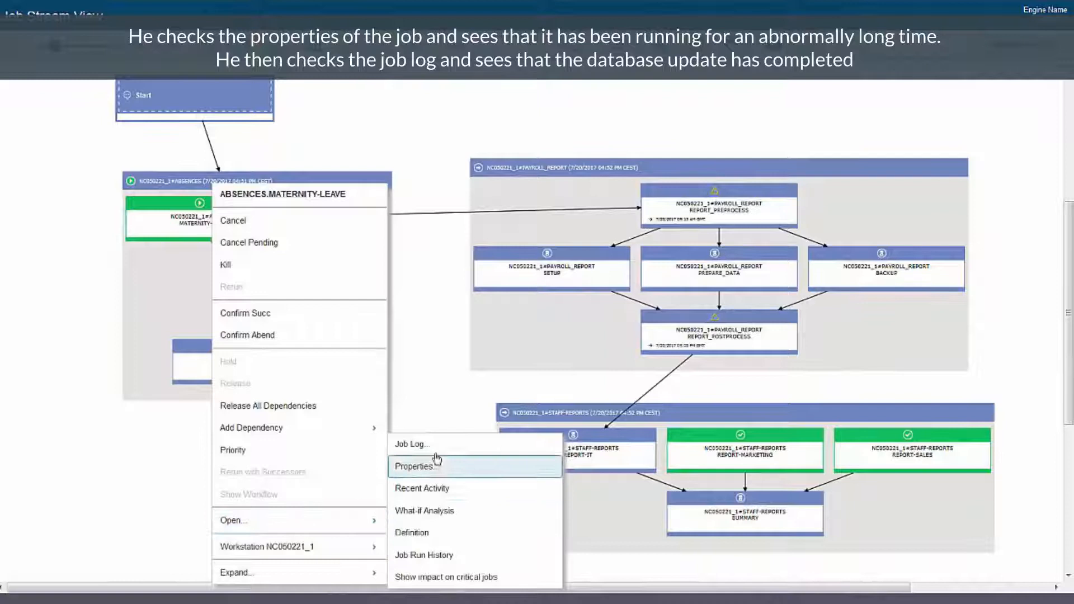
click(412, 443)
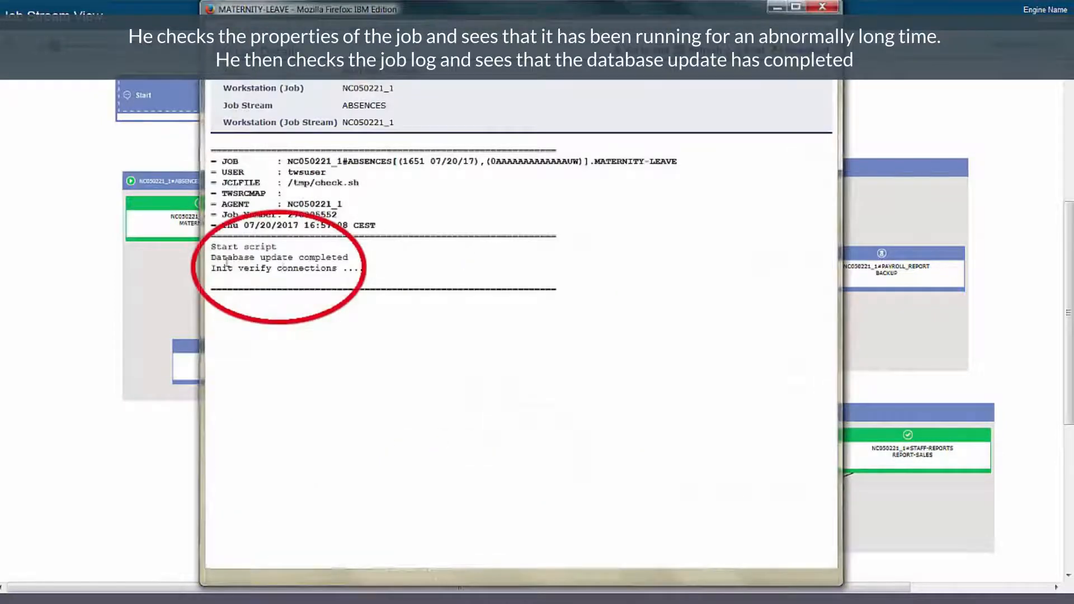
double_click(279, 256)
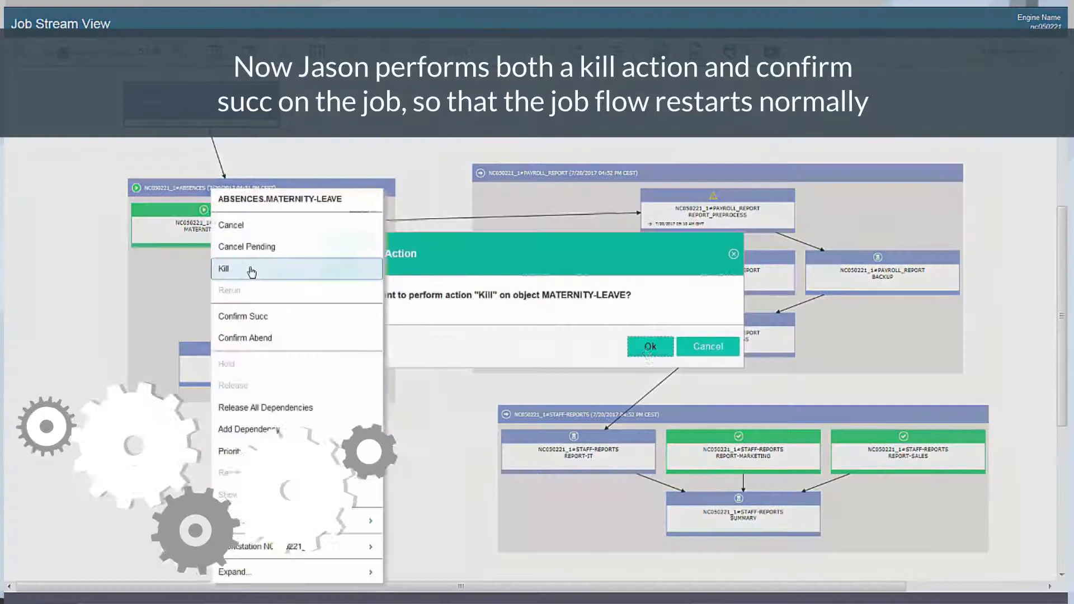
click(649, 346)
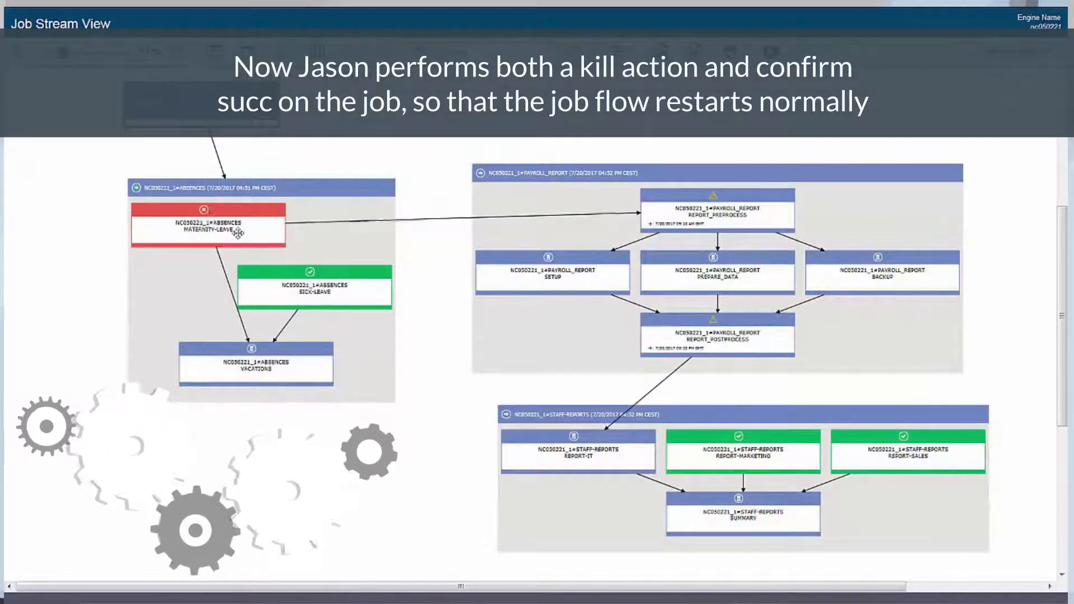